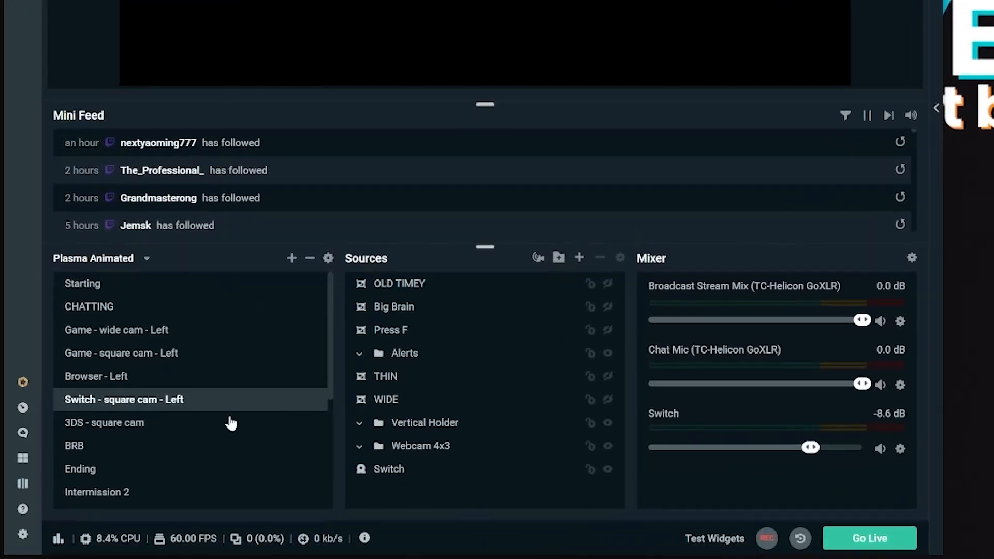
Enable the replay buffer in Output settings with a 5-second maximum replay time.
{"action": "left_click", "coordinate": [22, 534]}
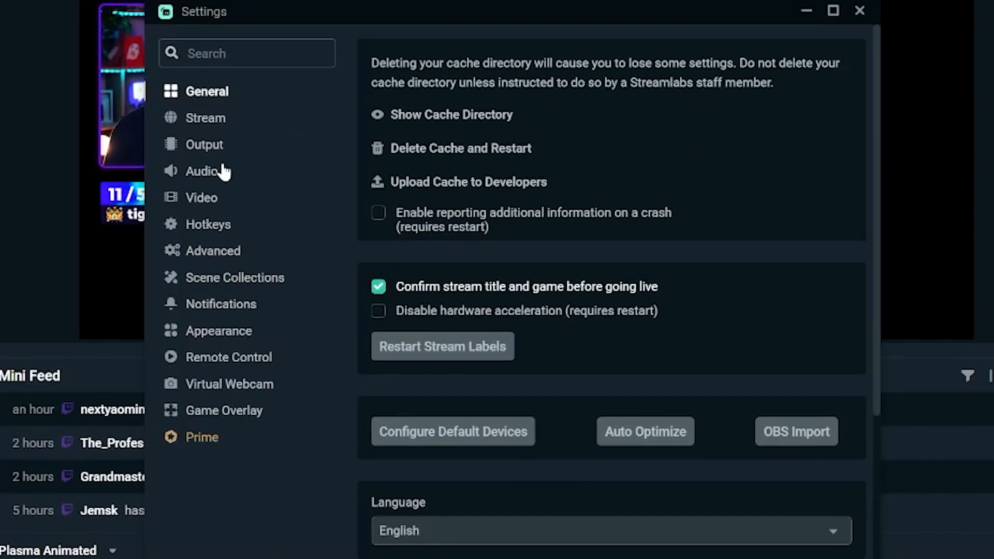
{"action": "left_click", "coordinate": [204, 144]}
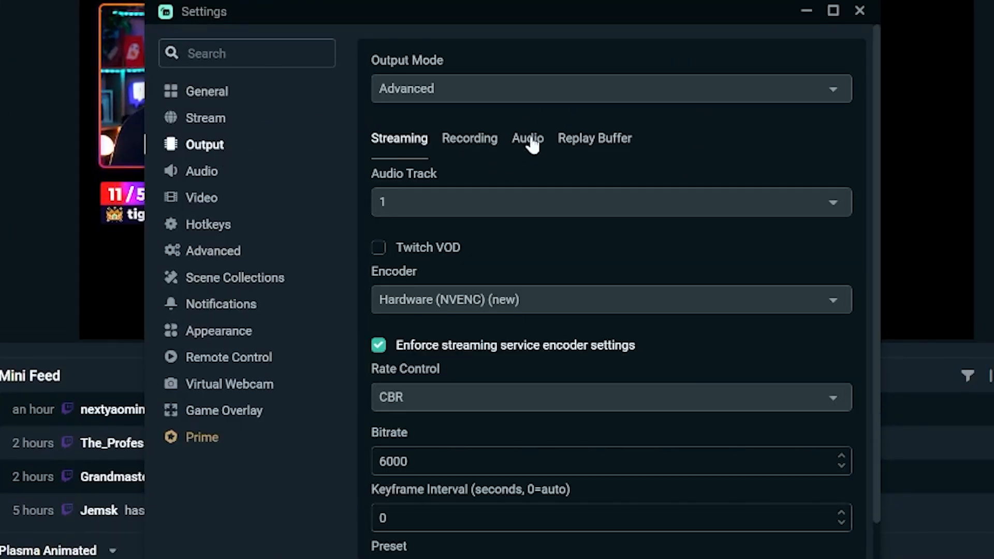
{"action": "left_click", "coordinate": [594, 139]}
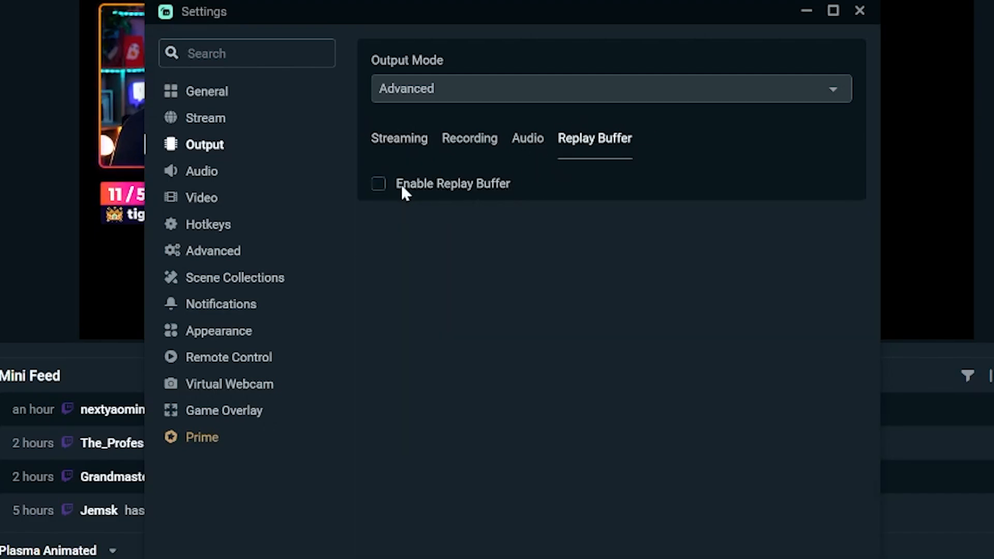
{"action": "left_click", "coordinate": [378, 184]}
{"action": "type", "text": "5"}
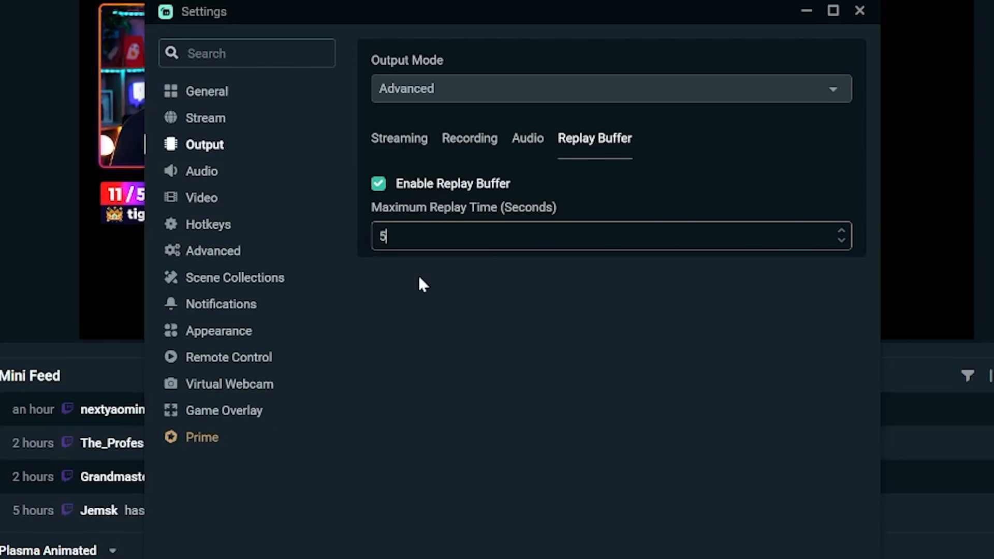
{"action": "type", "text": "2"}
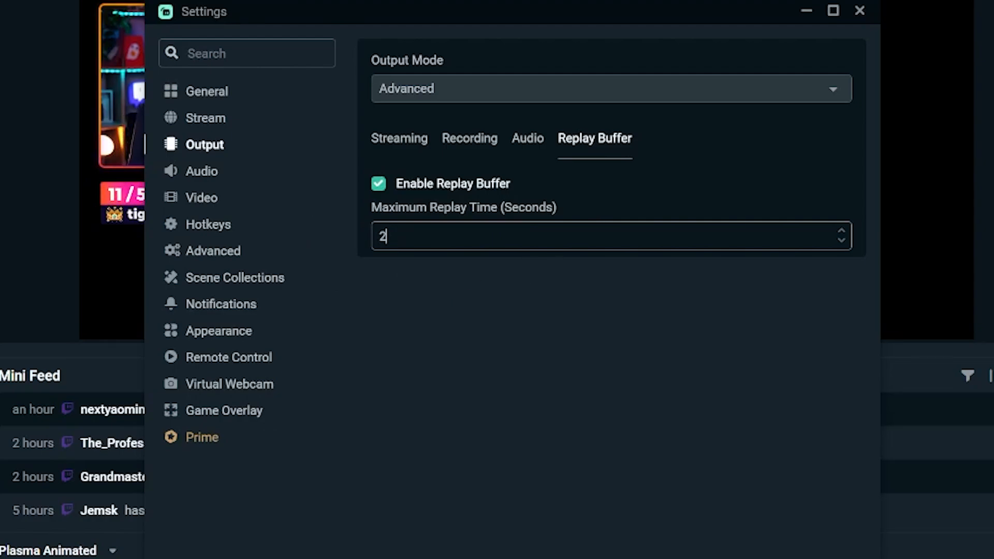
{"action": "type", "text": "30"}
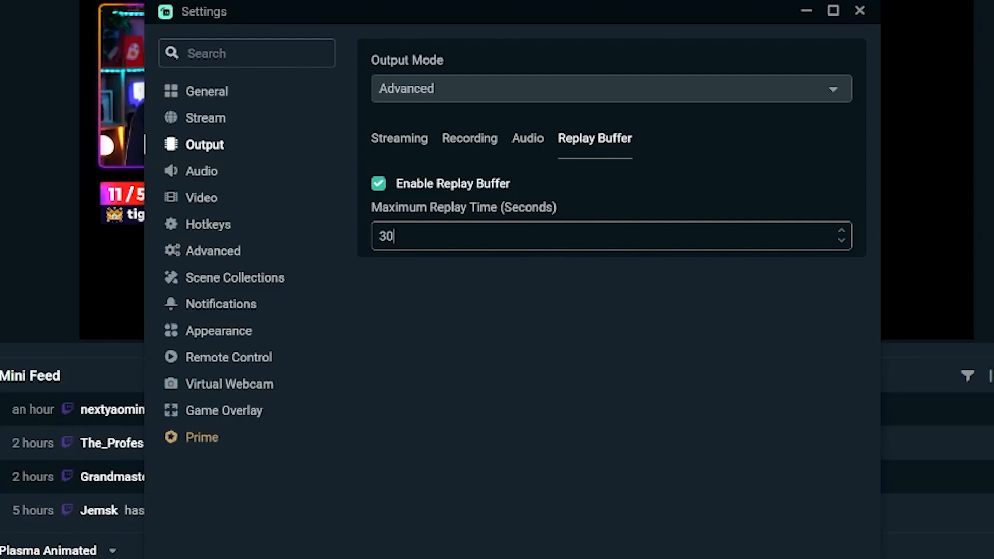
{"action": "type", "text": "5"}
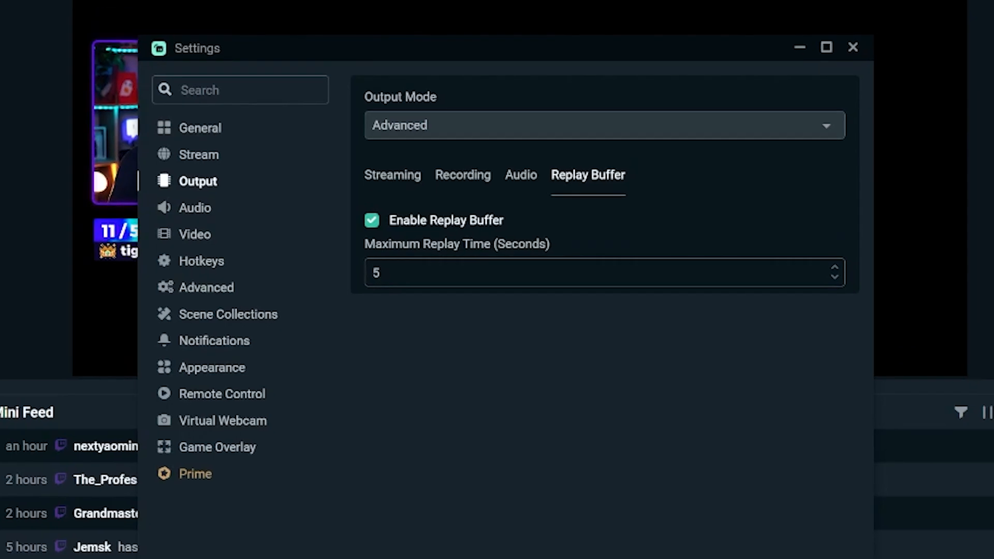
Apply the replay buffer settings and close Settings with Done.
{"action": "left_click", "coordinate": [853, 47]}
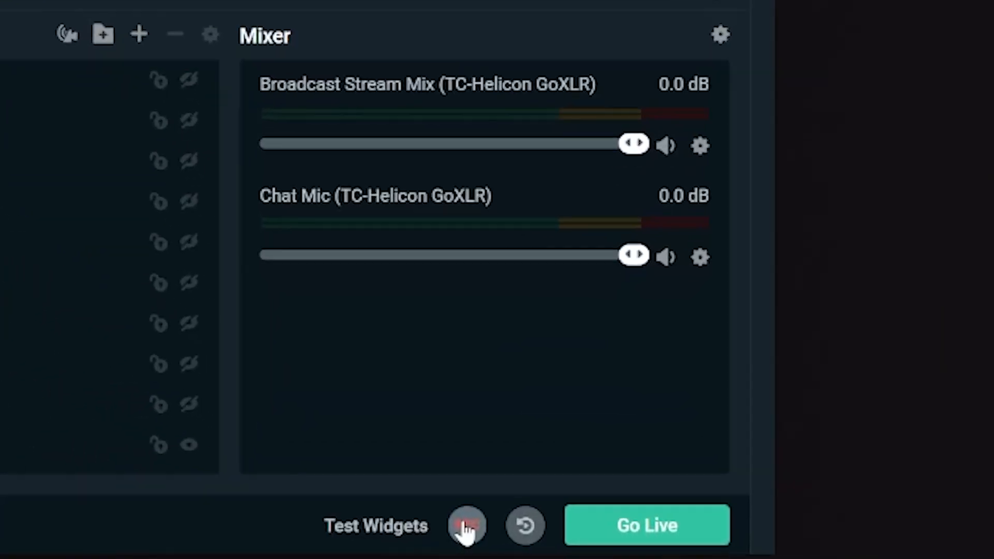
Turn on 'Automatically start replay buffer when streaming' in General settings.
{"action": "left_click", "coordinate": [467, 525]}
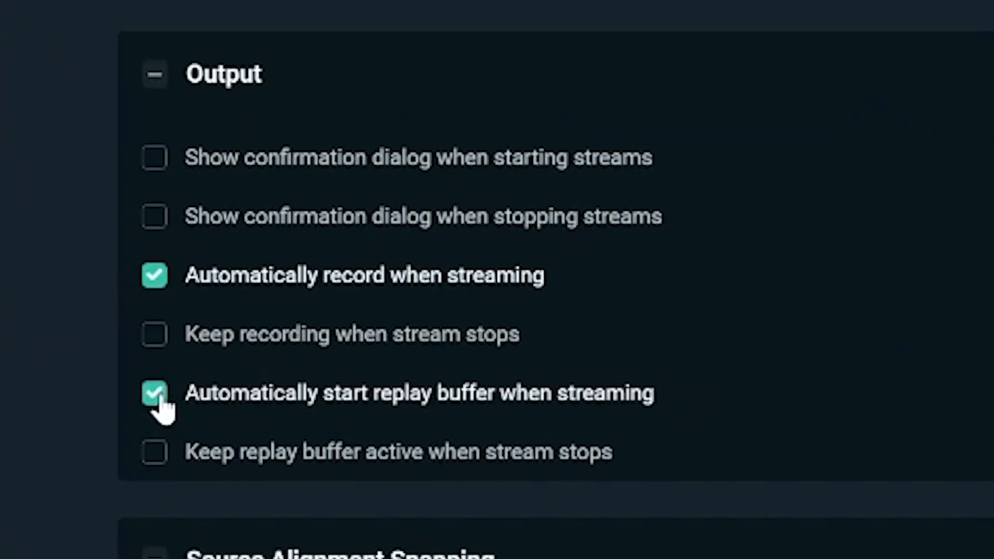
{"action": "scroll", "scroll_direction": "down", "scroll_amount": 3}
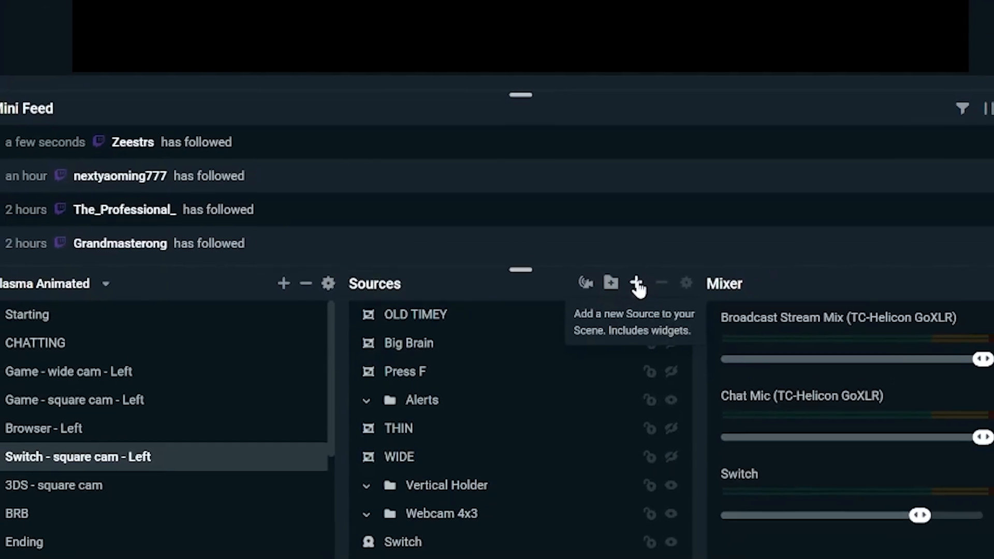
Add the existing Instant Replay widget source to the Switch - square cam - Left scene.
{"action": "left_click", "coordinate": [636, 283]}
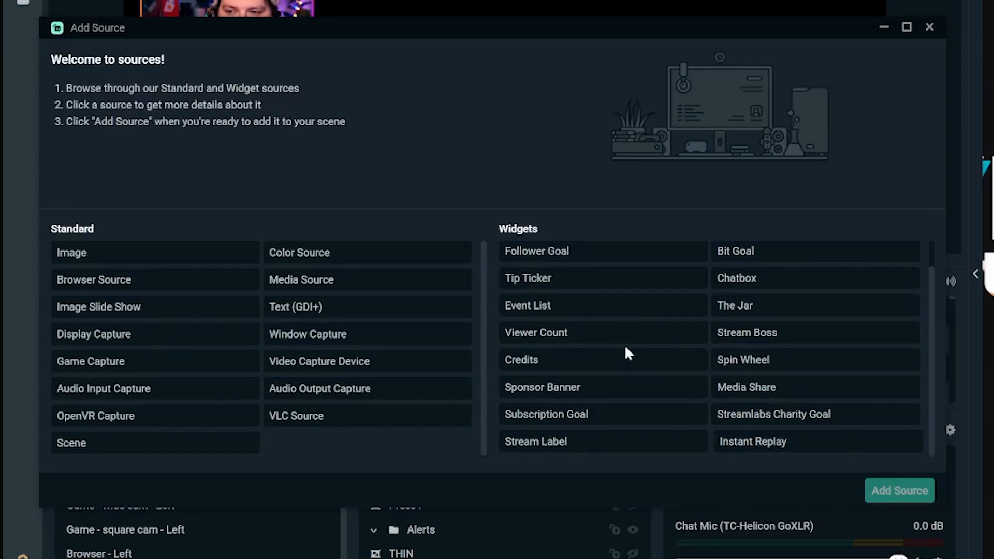
{"action": "left_click", "coordinate": [754, 441]}
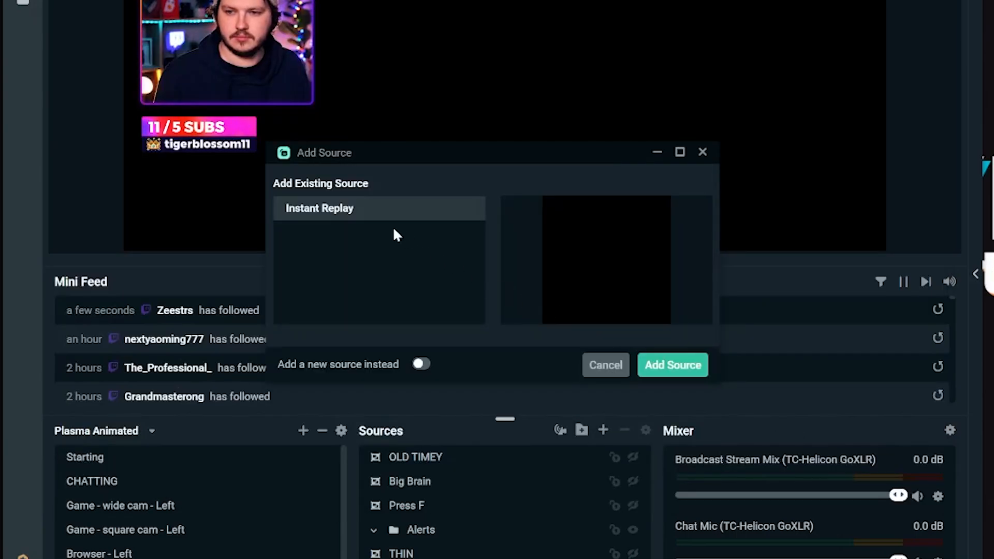
{"action": "left_click", "coordinate": [672, 365]}
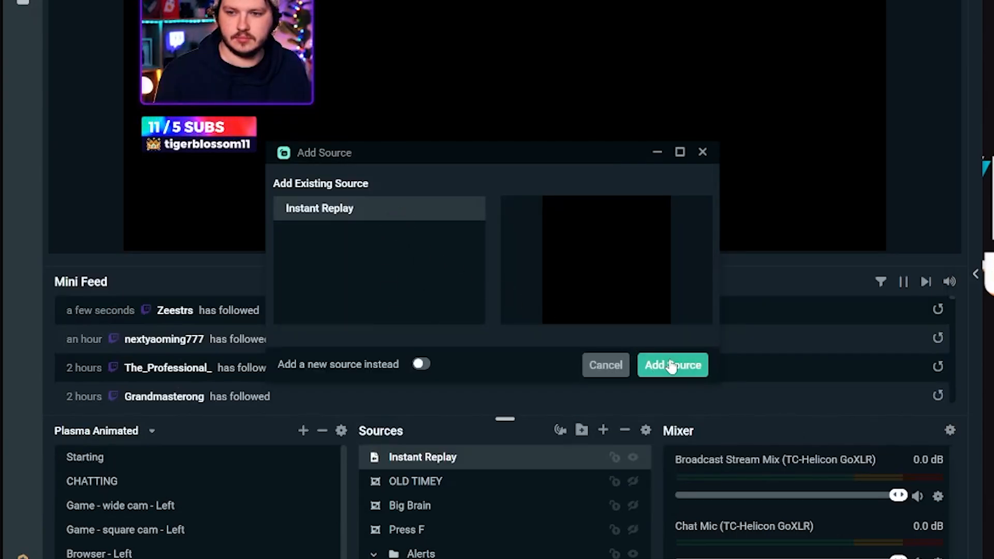
{"action": "left_click", "coordinate": [672, 365]}
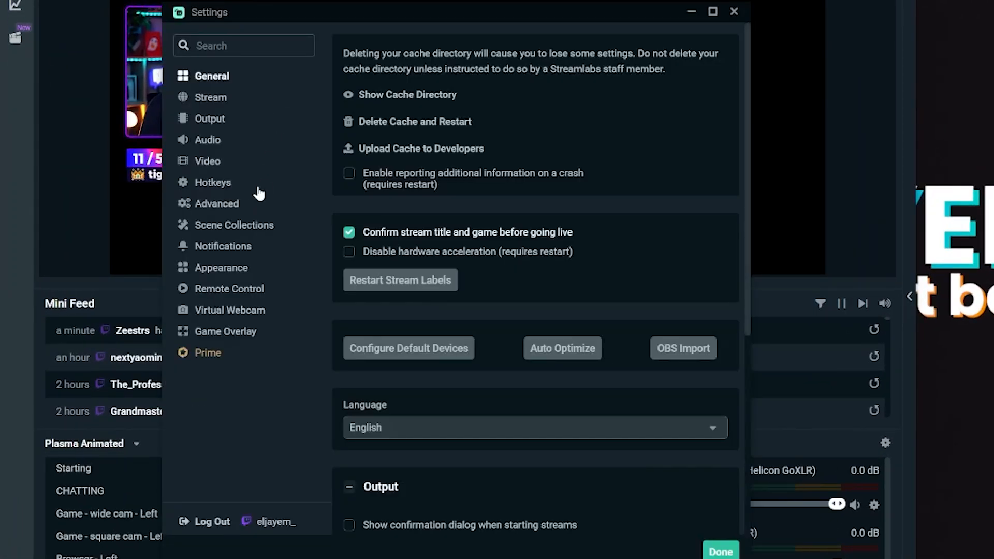
Show the Hotkeys settings and expand the Switch scene's Show Instant Replay entry.
{"action": "left_click", "coordinate": [213, 183]}
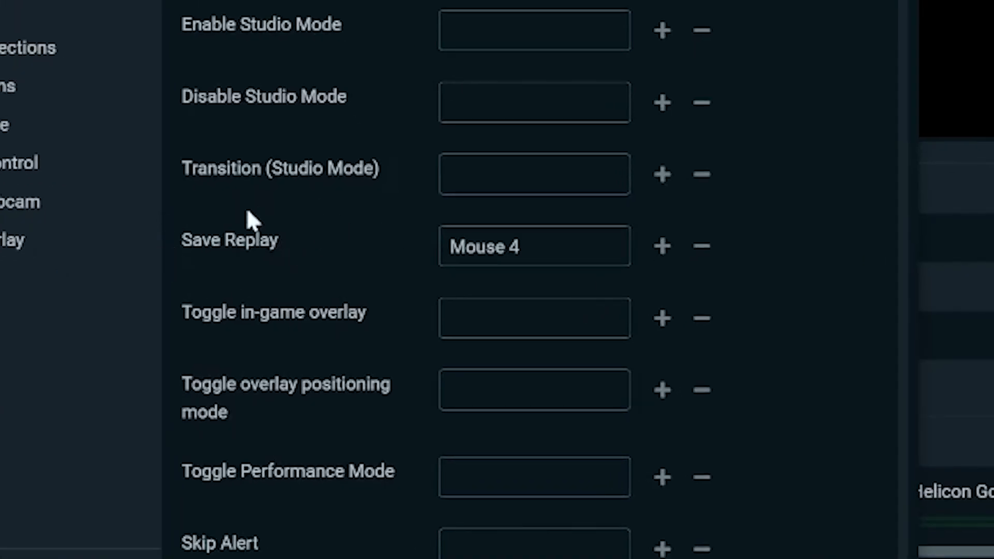
{"action": "left_click", "coordinate": [534, 246]}
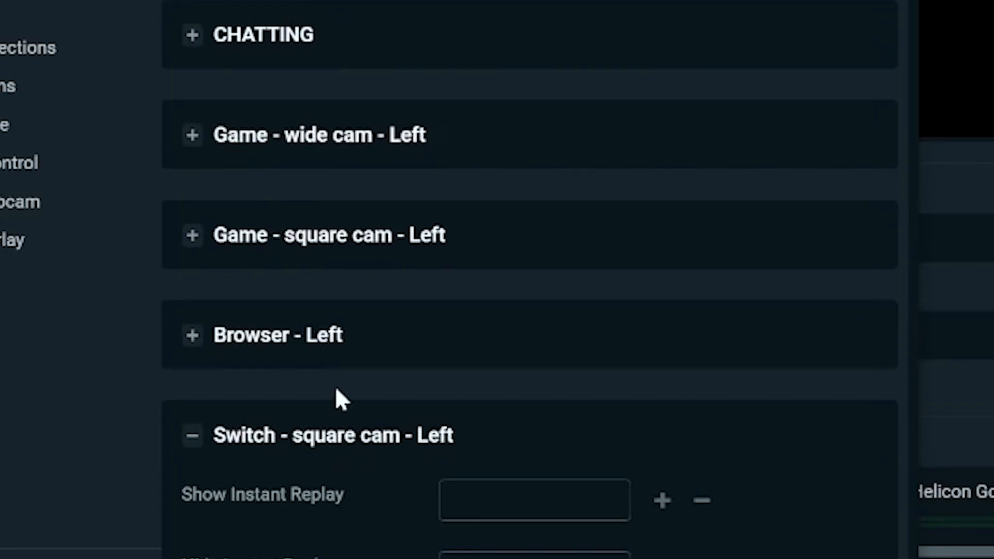
Bind Show Instant Replay in Switch - square cam - Left to NumpadSubtract.
{"action": "scroll", "scroll_direction": "down", "scroll_amount": 3}
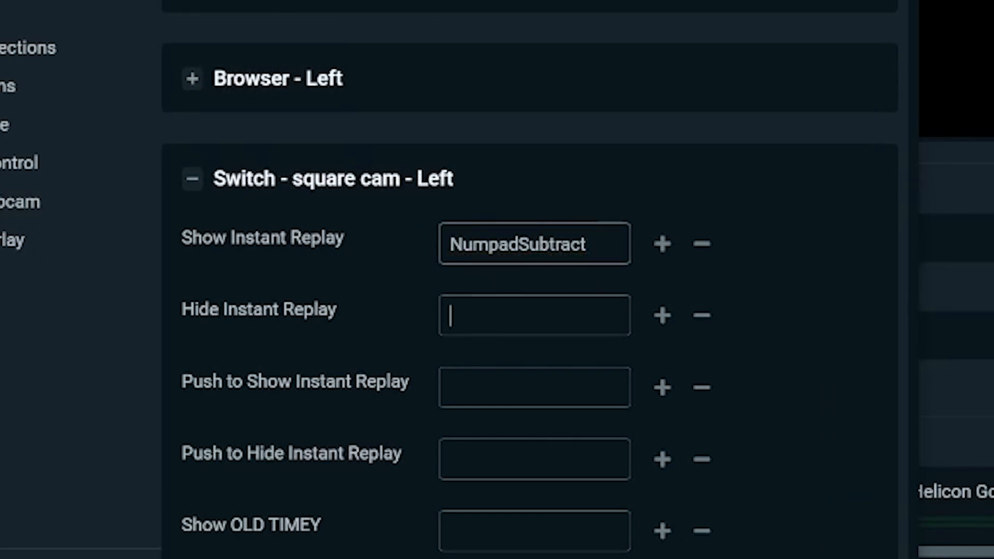
{"action": "type", "text": "NumpadSubtract"}
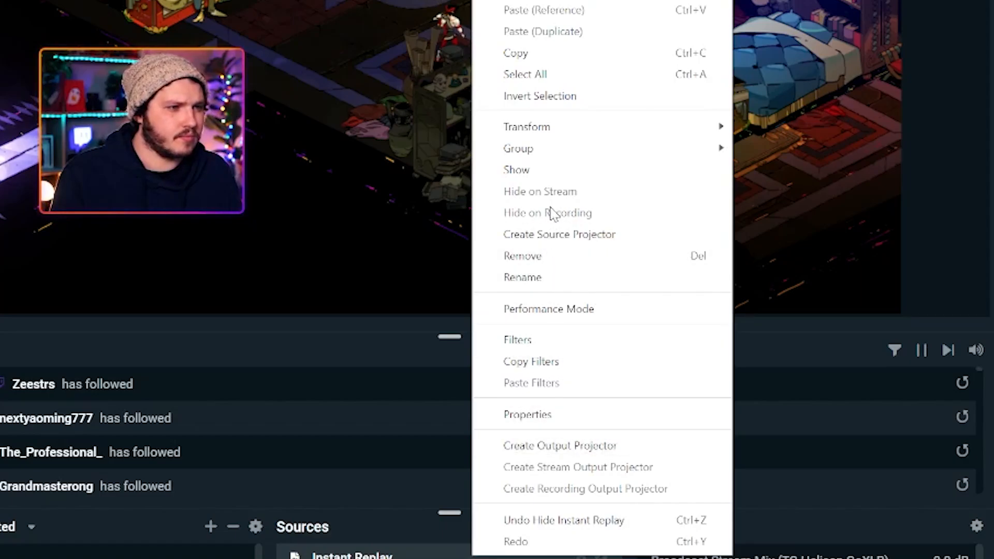
{"action": "mouse_move", "coordinate": [549, 351]}
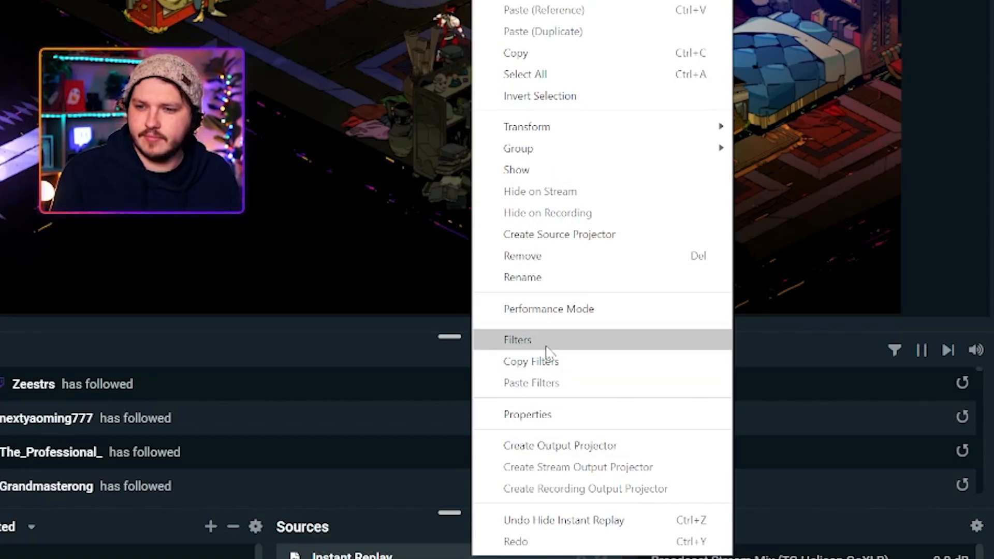
{"action": "left_click", "coordinate": [527, 414]}
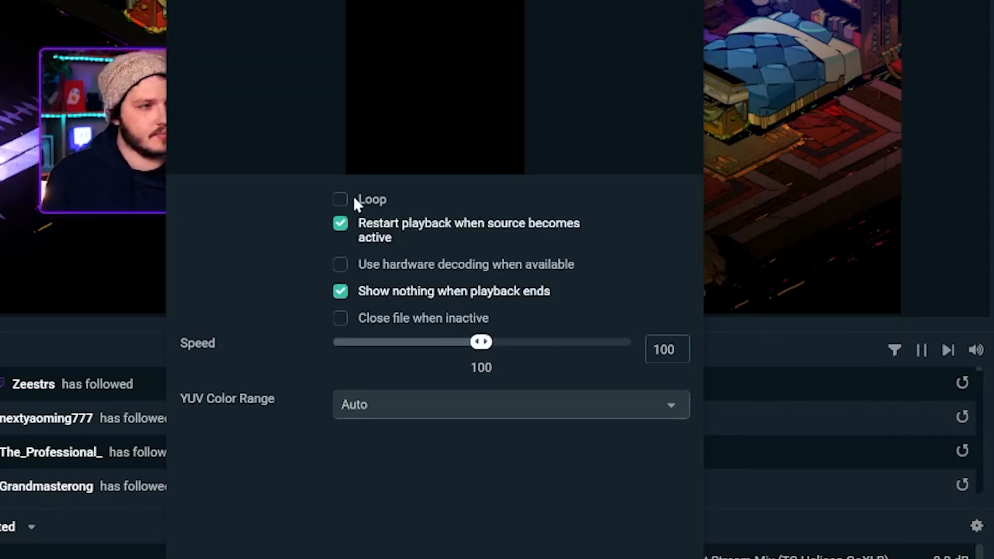
{"action": "left_click", "coordinate": [339, 199]}
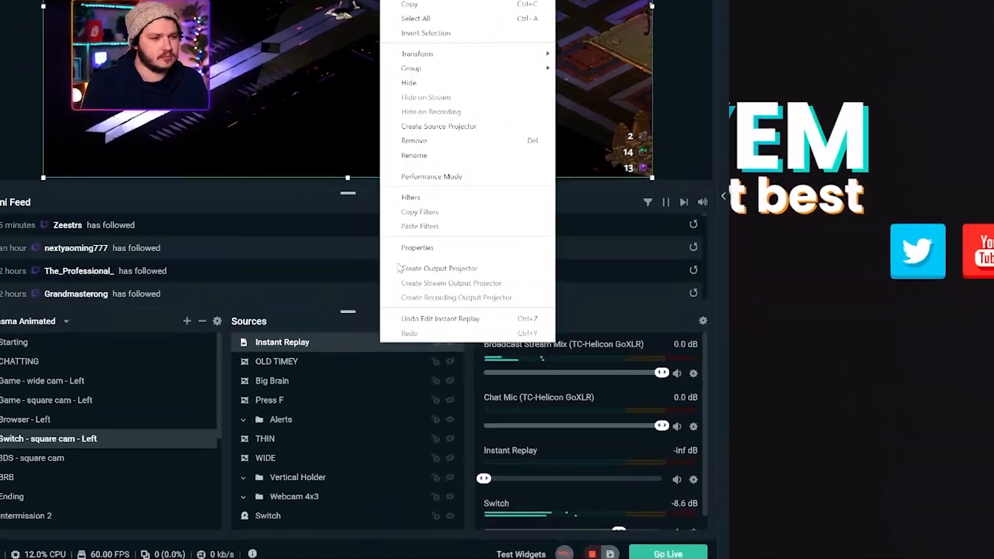
{"action": "left_click", "coordinate": [418, 248]}
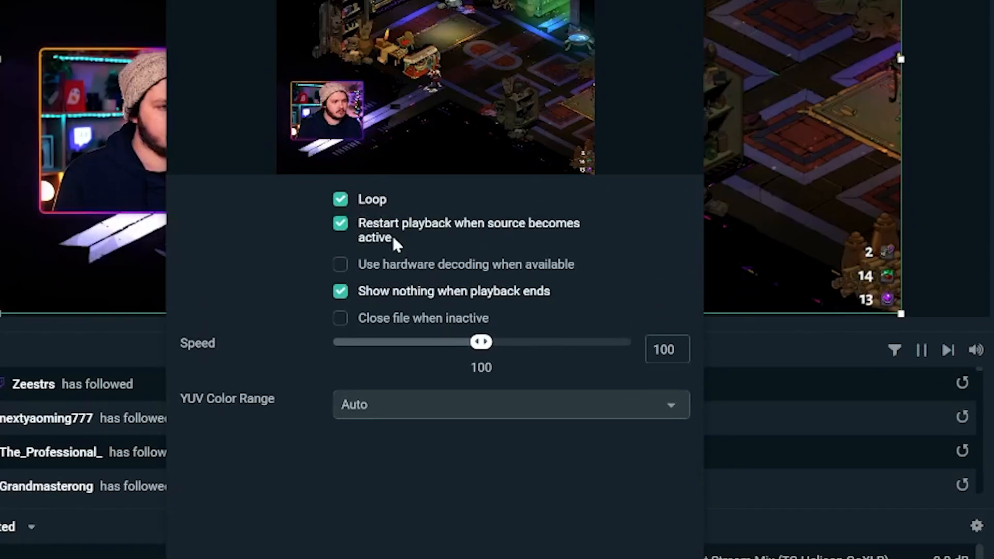
{"action": "left_click", "coordinate": [341, 198]}
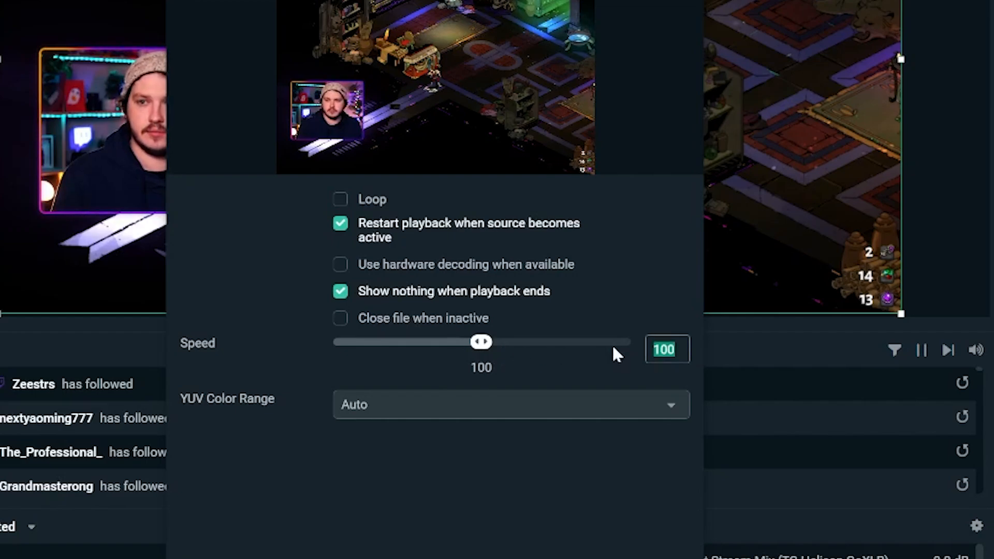
{"action": "left_click_drag", "start_coordinate": [480, 341], "coordinate": [407, 342]}
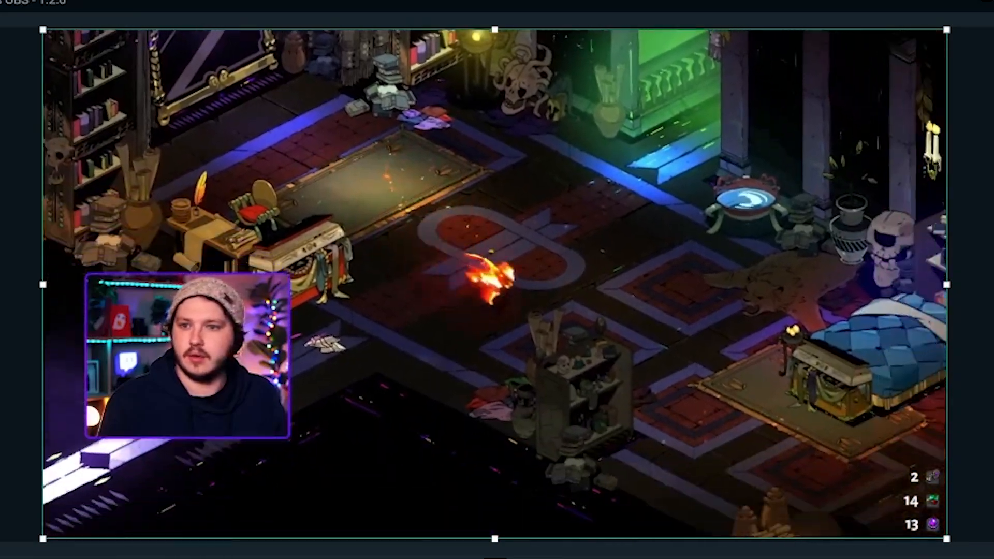
Begin adding a Color Correction filter via the Instant Replay source's Filters menu.
{"action": "right_click", "coordinate": [351, 256]}
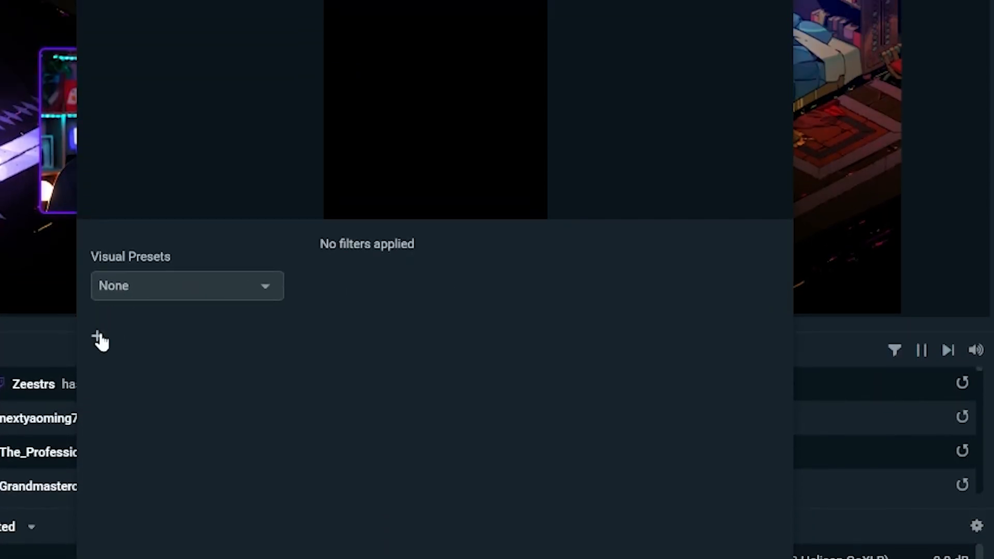
{"action": "left_click", "coordinate": [100, 339]}
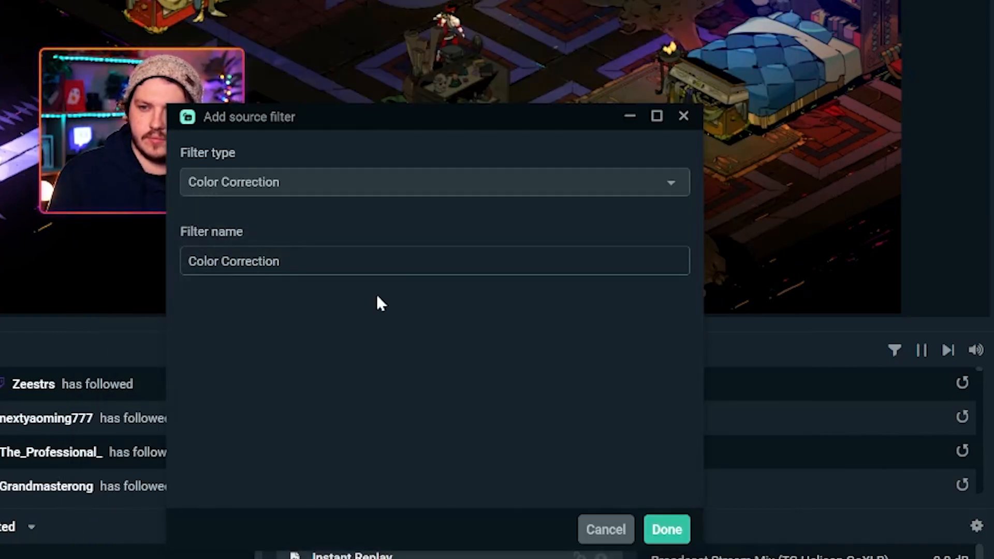
{"action": "left_click", "coordinate": [665, 529]}
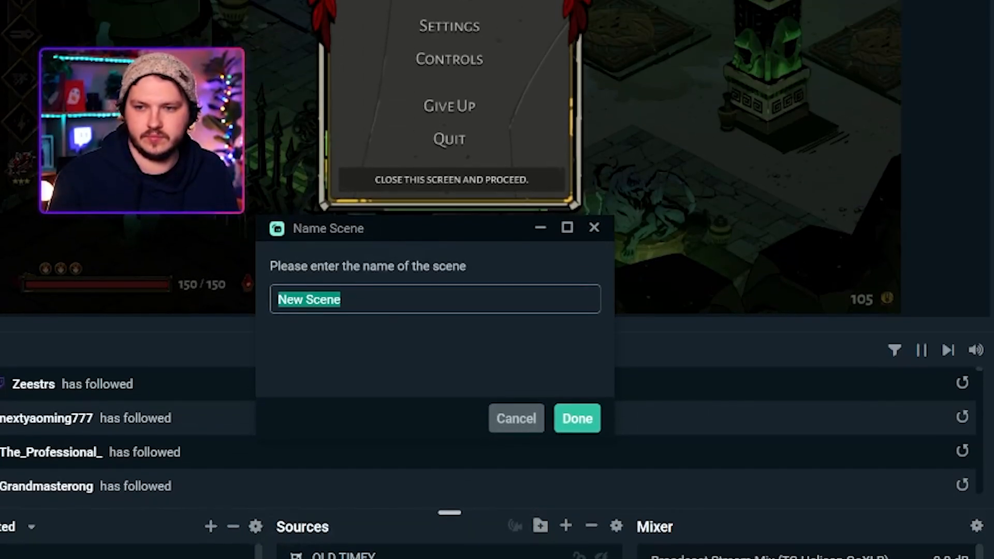
Create FAIL REPLAY with Instant Replay desaturated by a Color Correction filter (Saturation -1).
{"action": "left_click", "coordinate": [576, 419]}
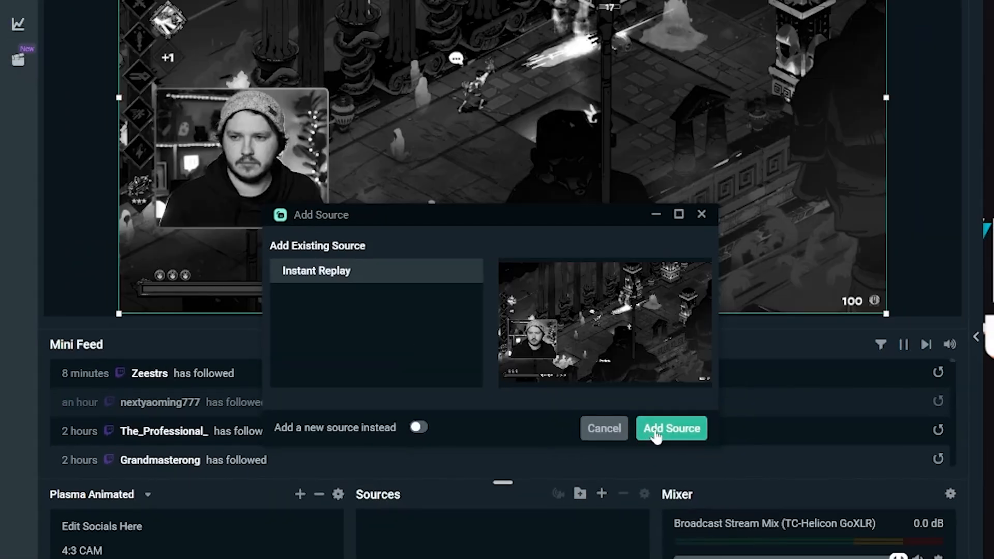
{"action": "left_click", "coordinate": [671, 428]}
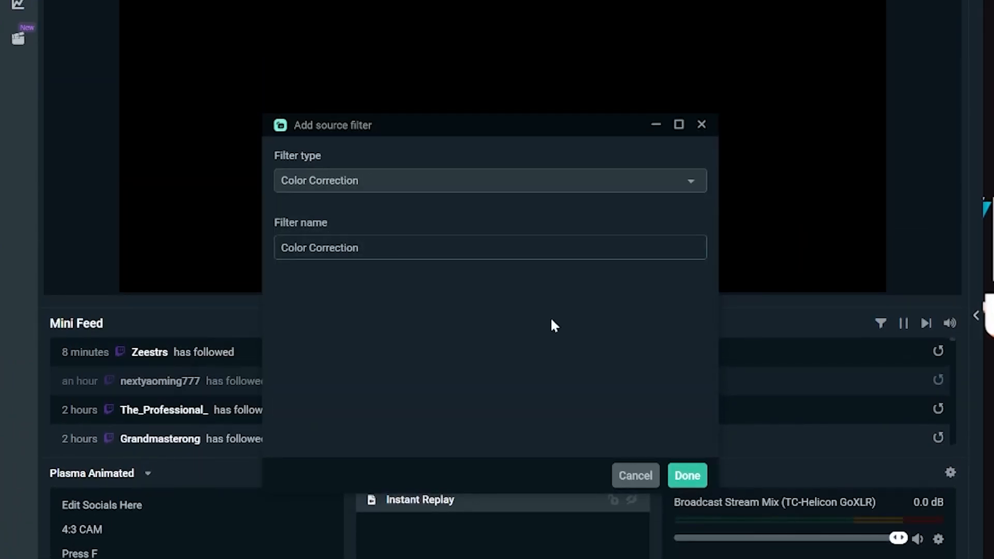
{"action": "left_click", "coordinate": [687, 475]}
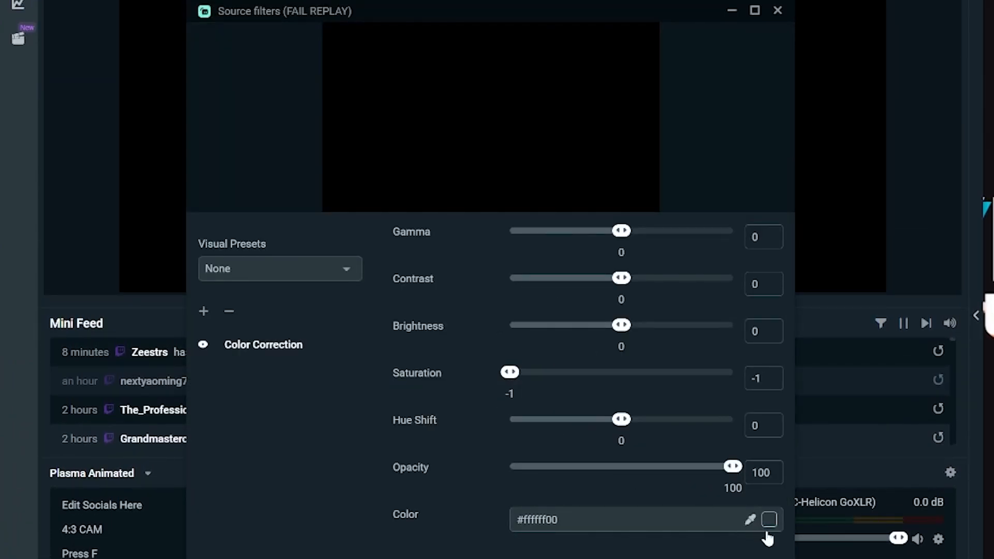
{"action": "left_click", "coordinate": [777, 10]}
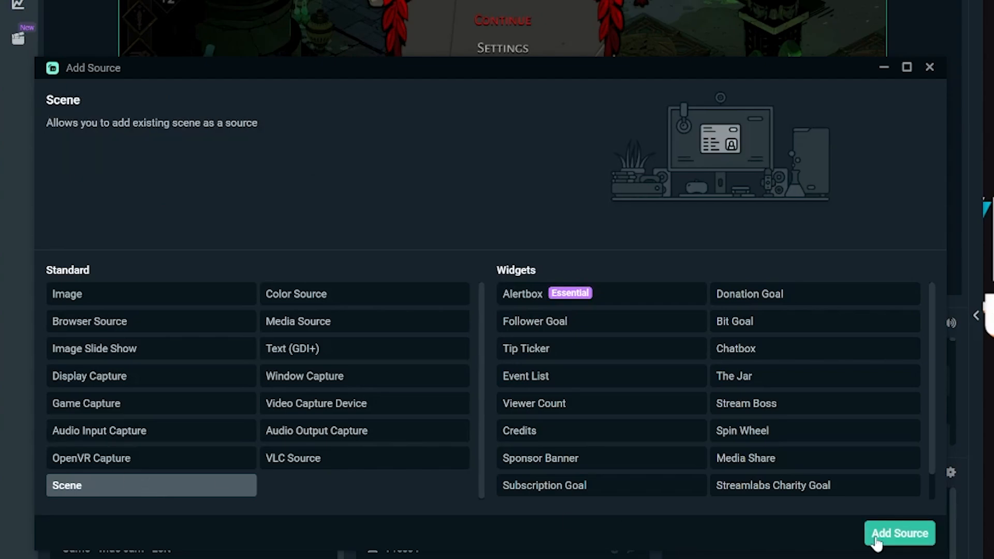
Add the FAIL REPLAY scene as an existing source in the game scene.
{"action": "left_click", "coordinate": [899, 534]}
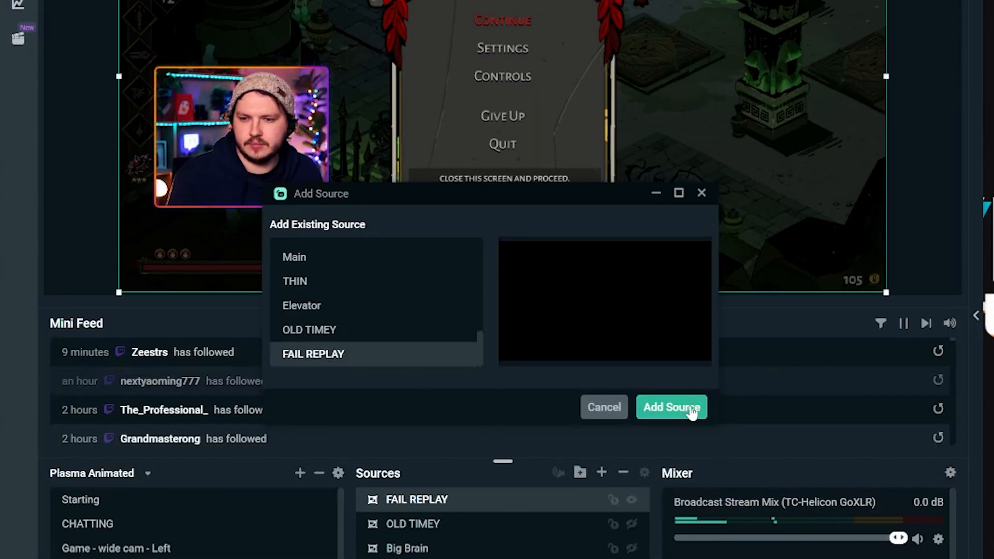
{"action": "left_click", "coordinate": [671, 407]}
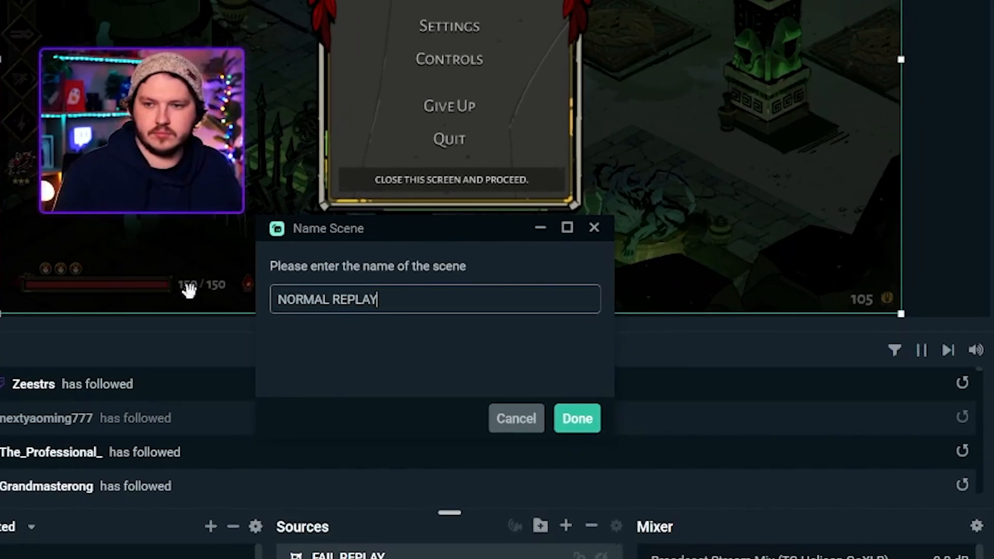
Confirm the NORMAL REPLAY scene and add the existing Instant Replay source to it.
{"action": "left_click", "coordinate": [576, 418]}
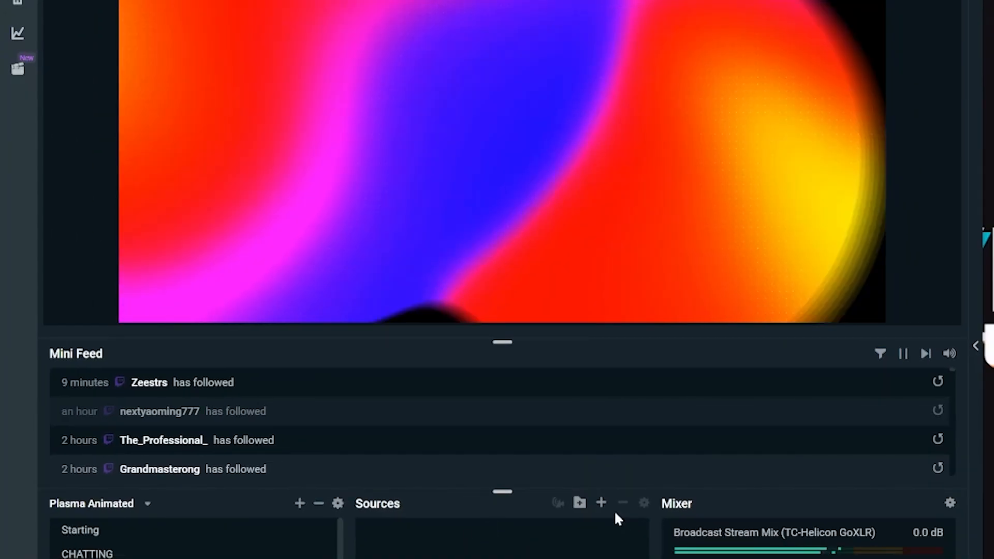
{"action": "left_click", "coordinate": [600, 503]}
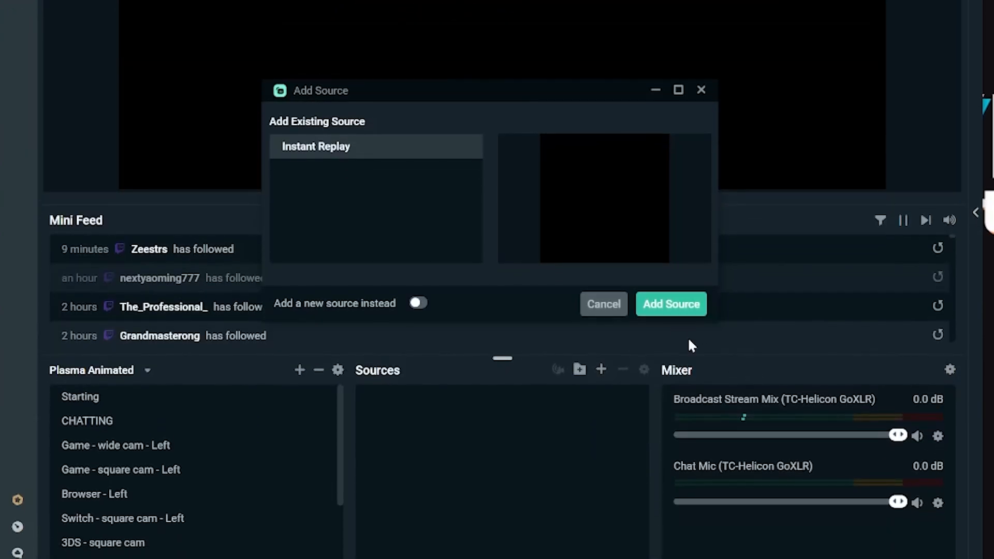
{"action": "left_click", "coordinate": [670, 304]}
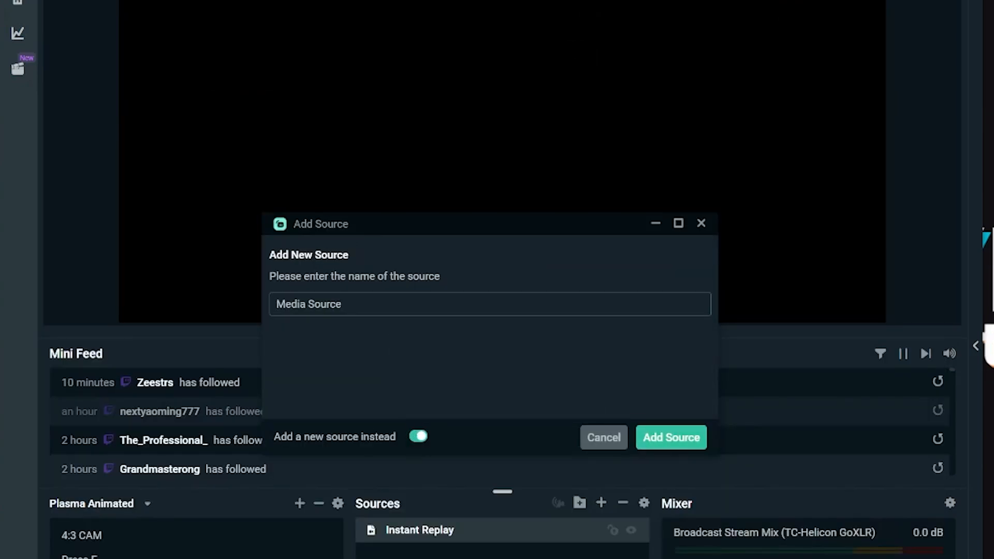
Create a media source named VHS OVERLAY and confirm its overlay video settings.
{"action": "left_click", "coordinate": [489, 304]}
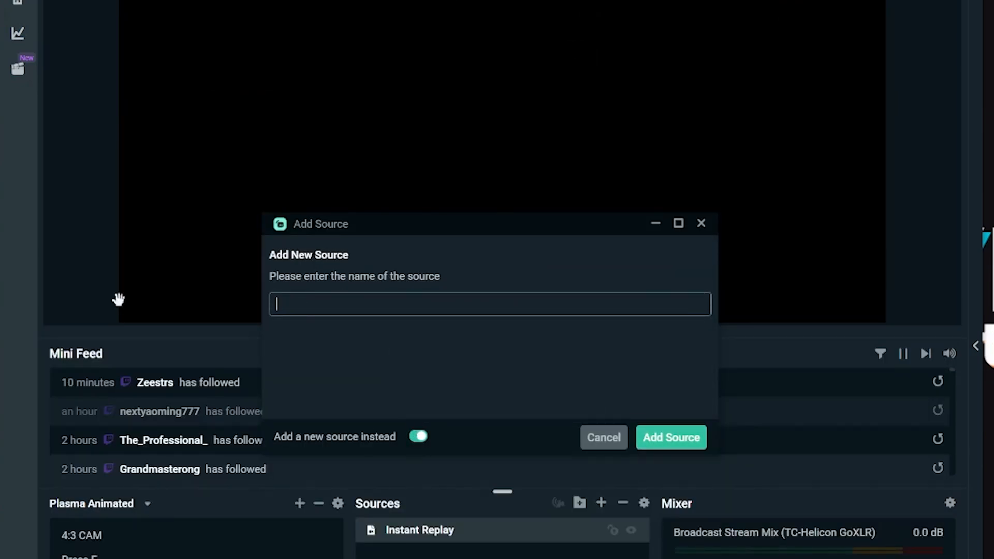
{"action": "type", "text": "VHS OVERLAY"}
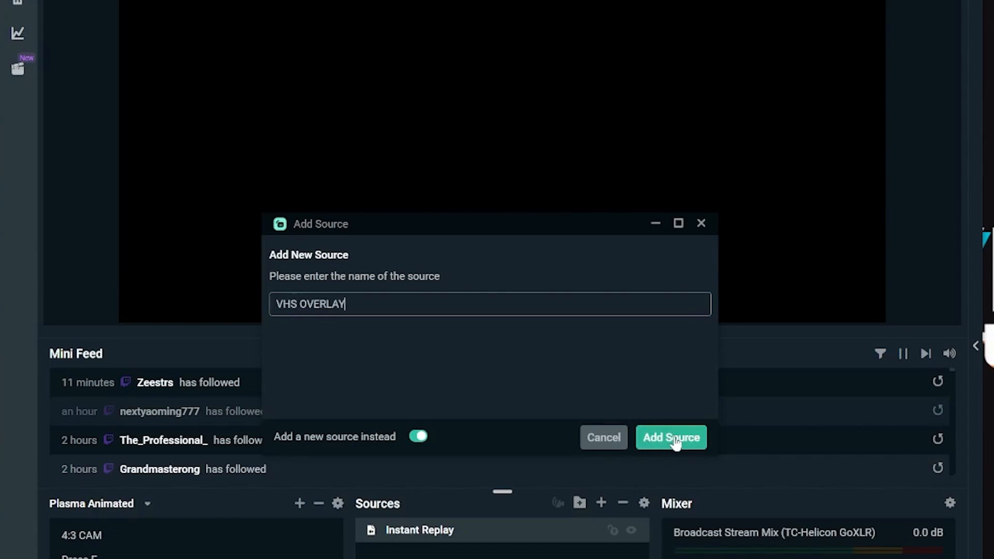
{"action": "left_click", "coordinate": [671, 438]}
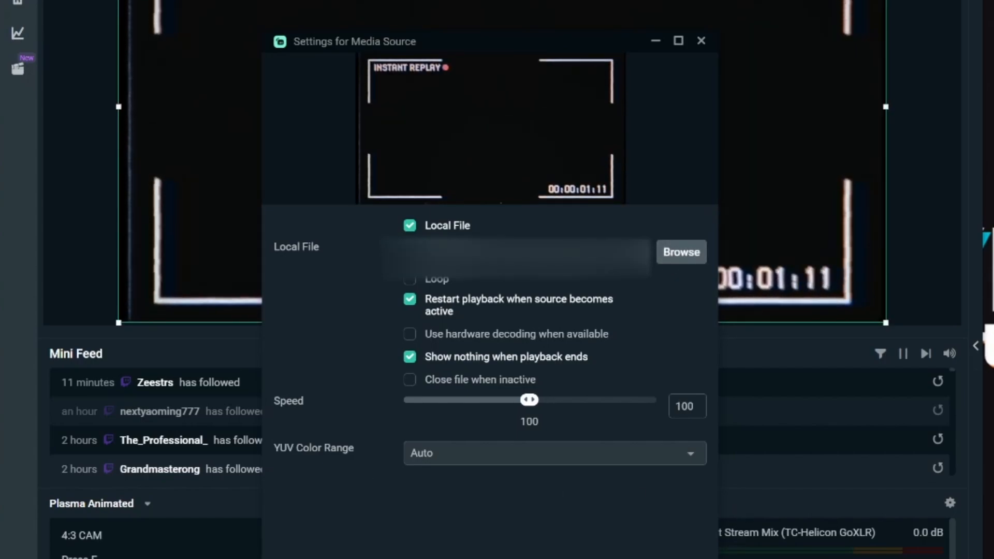
{"action": "left_click", "coordinate": [701, 40]}
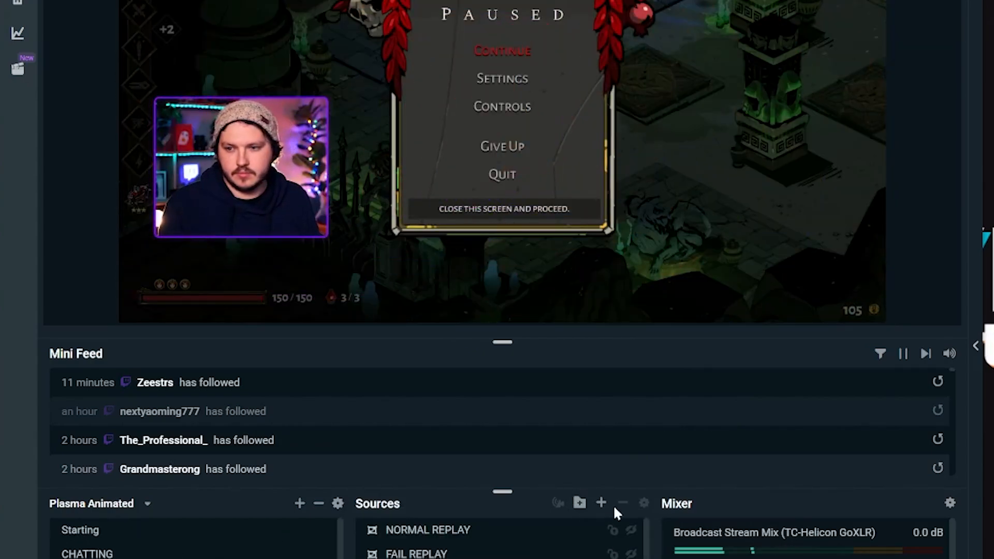
{"action": "left_click", "coordinate": [601, 503]}
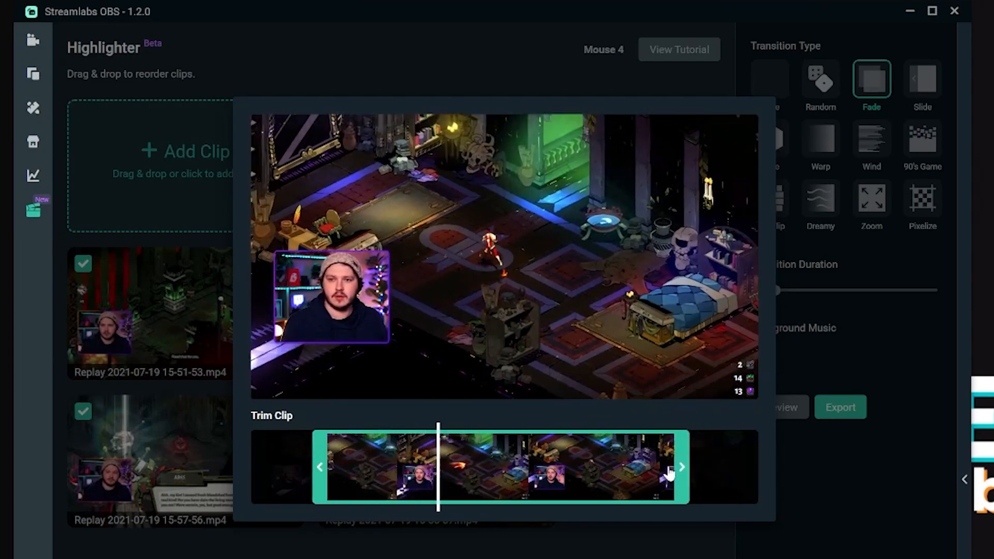
Drag the replay clip's end trim handle earlier, then close the trim view.
{"action": "left_click_drag", "start_coordinate": [684, 466], "coordinate": [567, 466]}
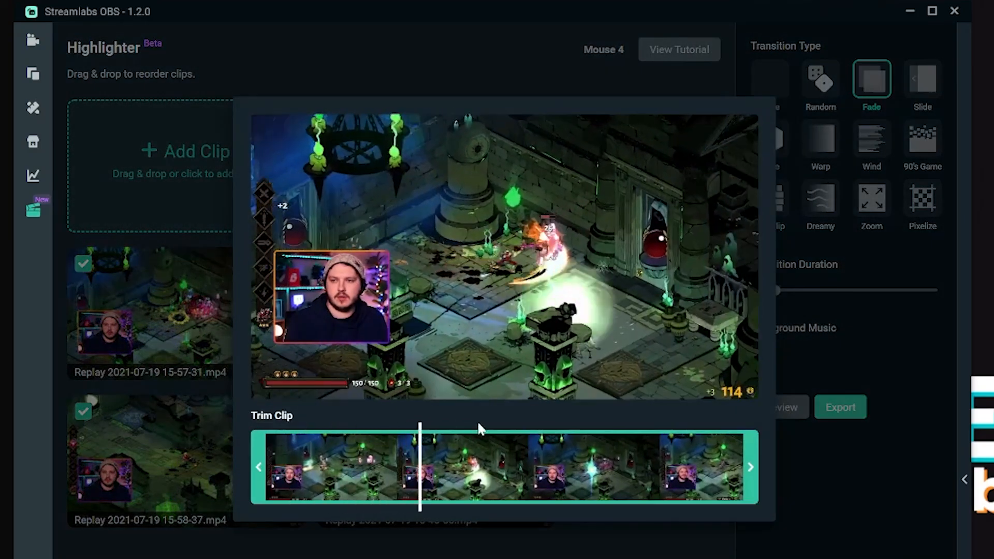
{"action": "left_click", "coordinate": [751, 467]}
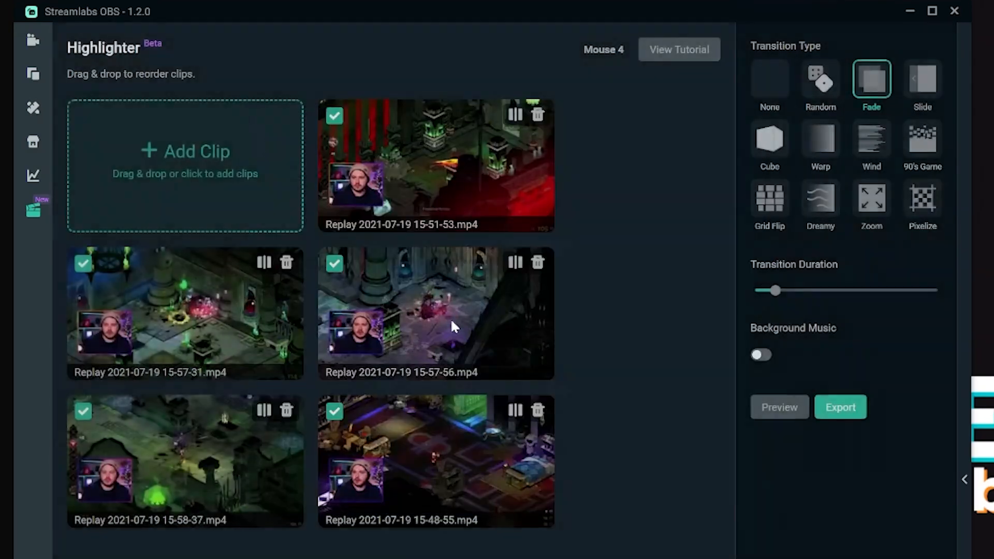
Set transition type None at about 0.9s and enable background music at 55% volume.
{"action": "left_click", "coordinate": [436, 313]}
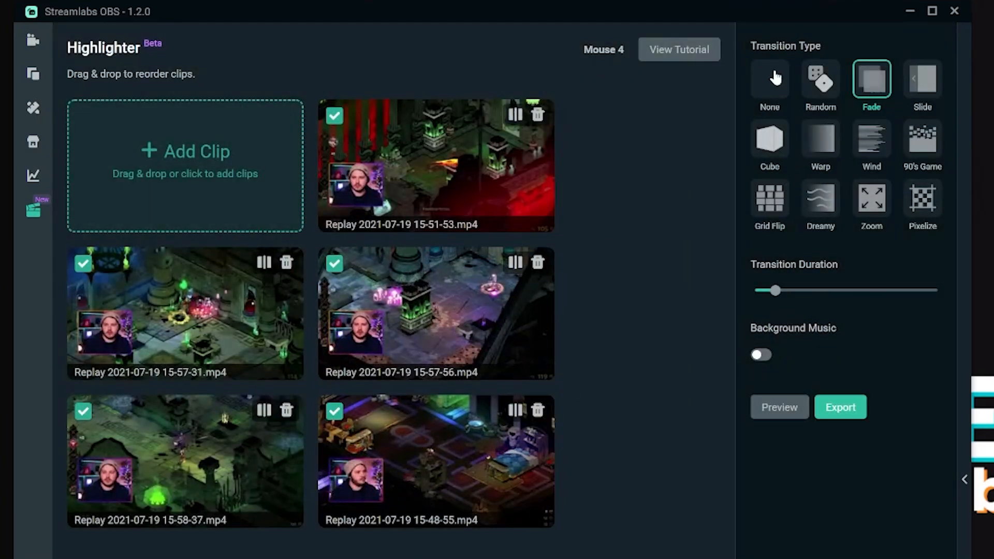
{"action": "left_click", "coordinate": [769, 79]}
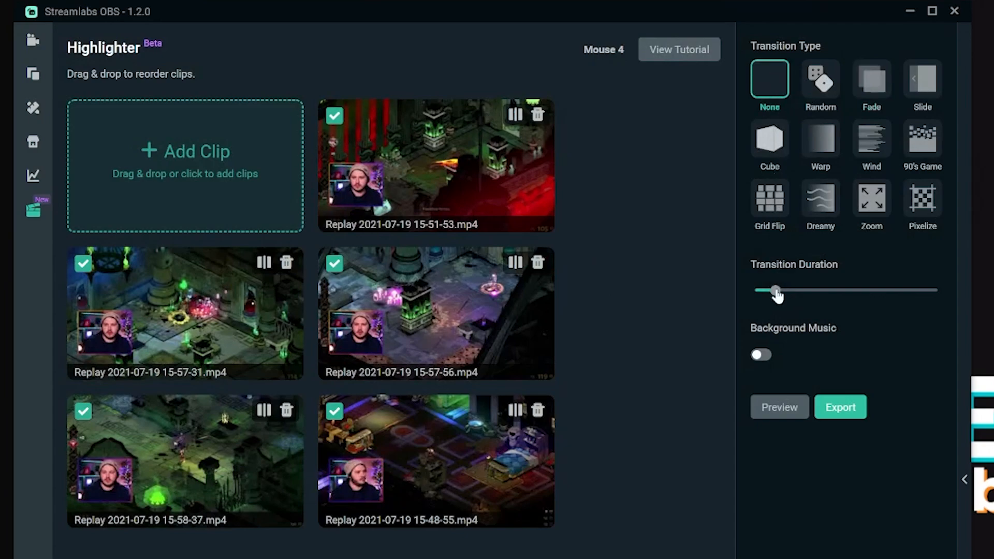
{"action": "left_click_drag", "start_coordinate": [775, 290], "coordinate": [771, 291]}
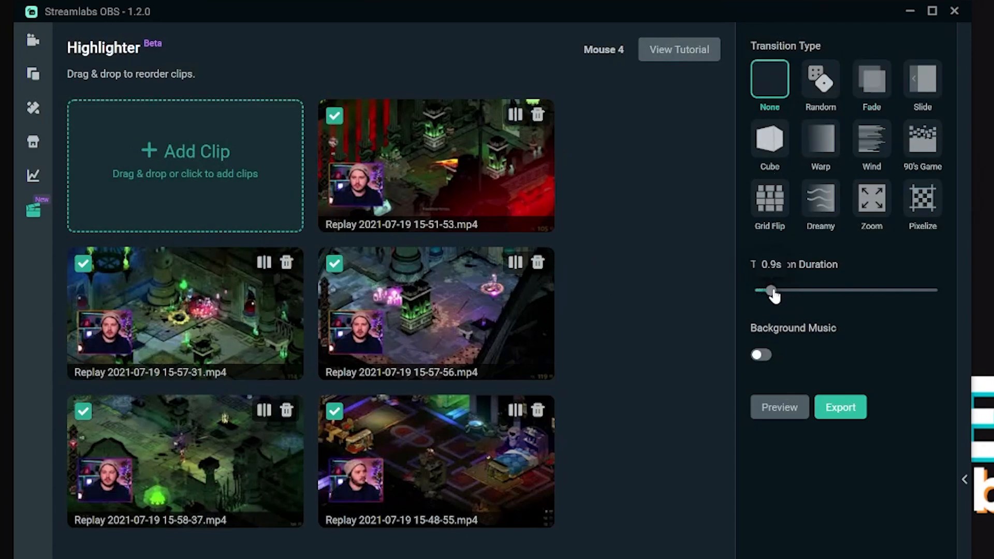
{"action": "left_click", "coordinate": [760, 355]}
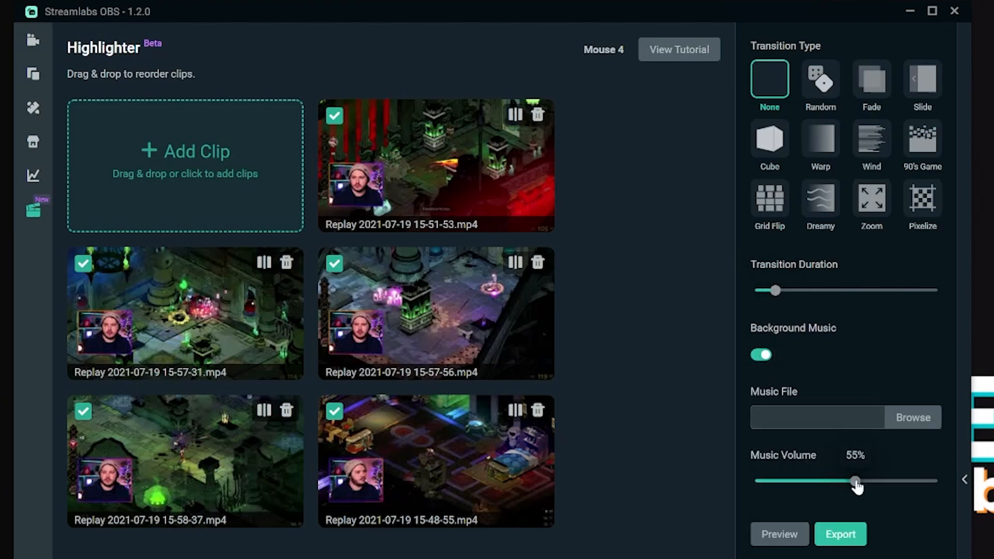
{"action": "left_click", "coordinate": [779, 534]}
{"action": "type", "text": "MY SUPER COOL"}
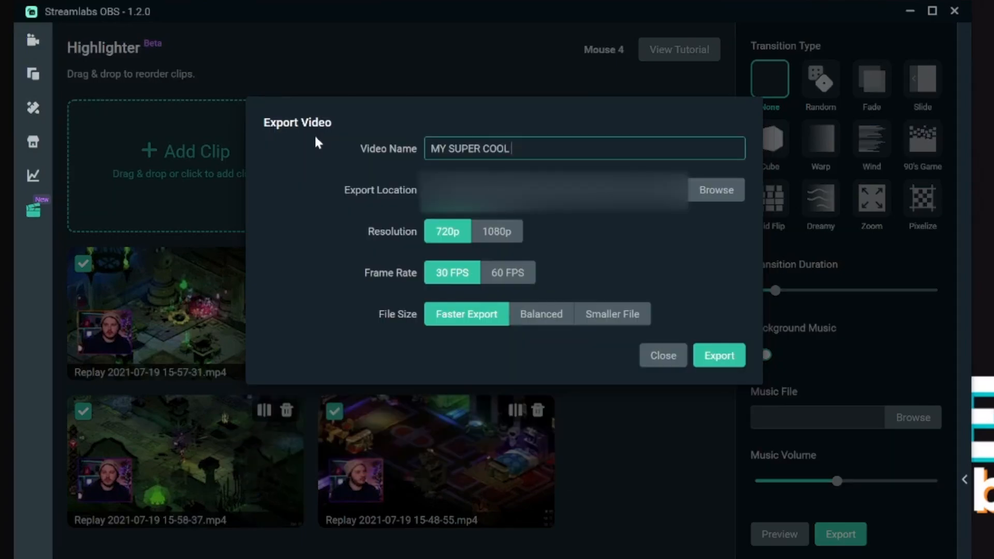
Name the video MY SUPER COOL HIGHLIGHT VIDEO YEAH BOOOOOY, choose Balanced size, and export.
{"action": "type", "text": "HIGHLIGHT VIDEO"}
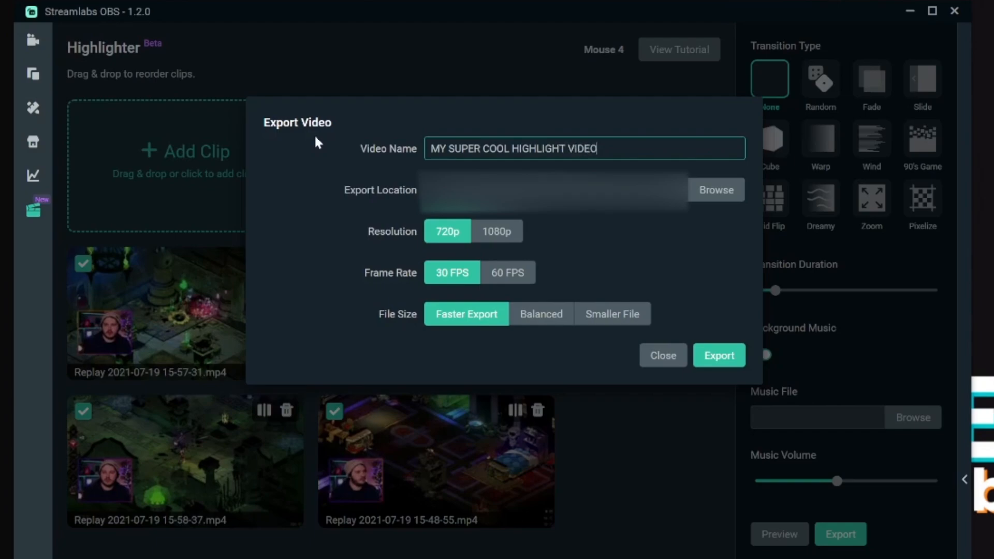
{"action": "type", "text": "YEAH BOOOOOY"}
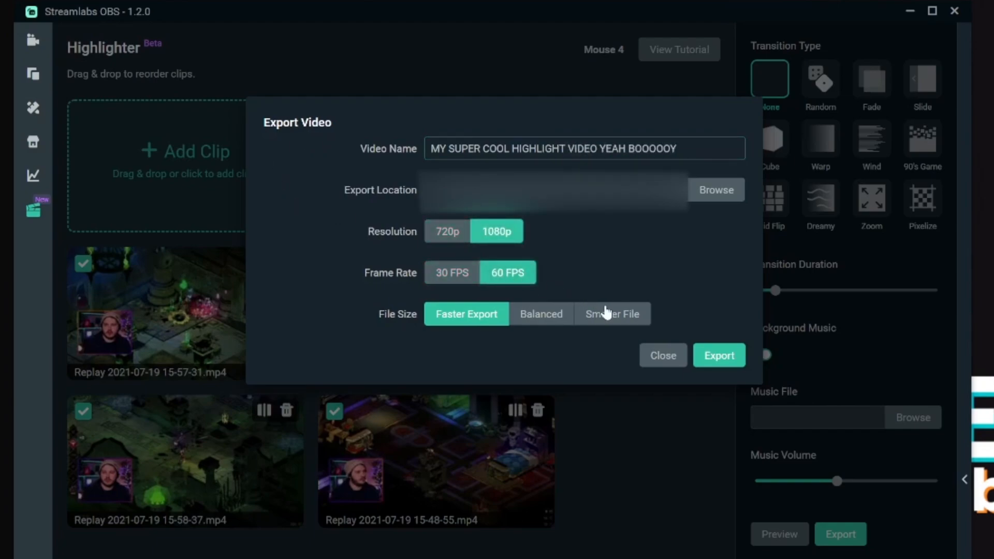
{"action": "left_click", "coordinate": [613, 314]}
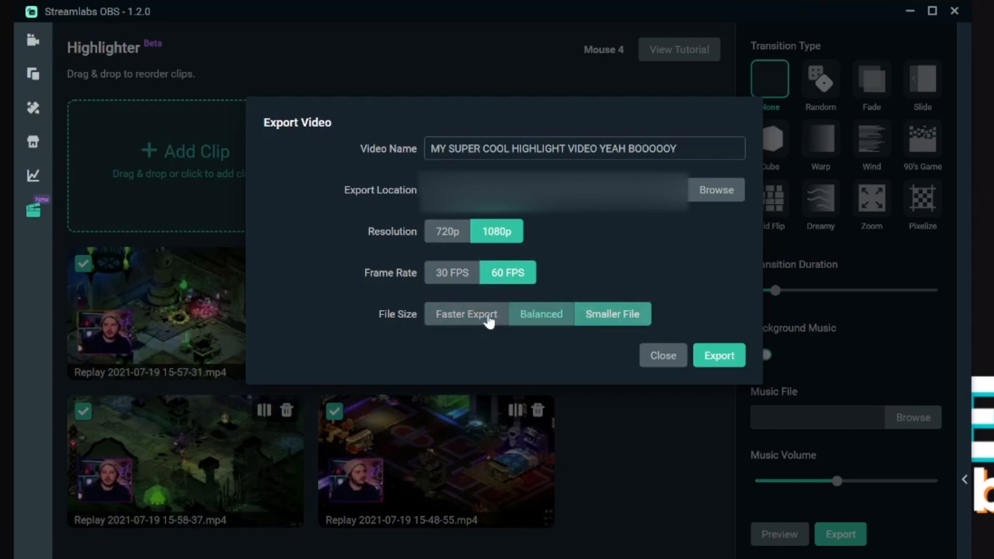
{"action": "left_click", "coordinate": [540, 314]}
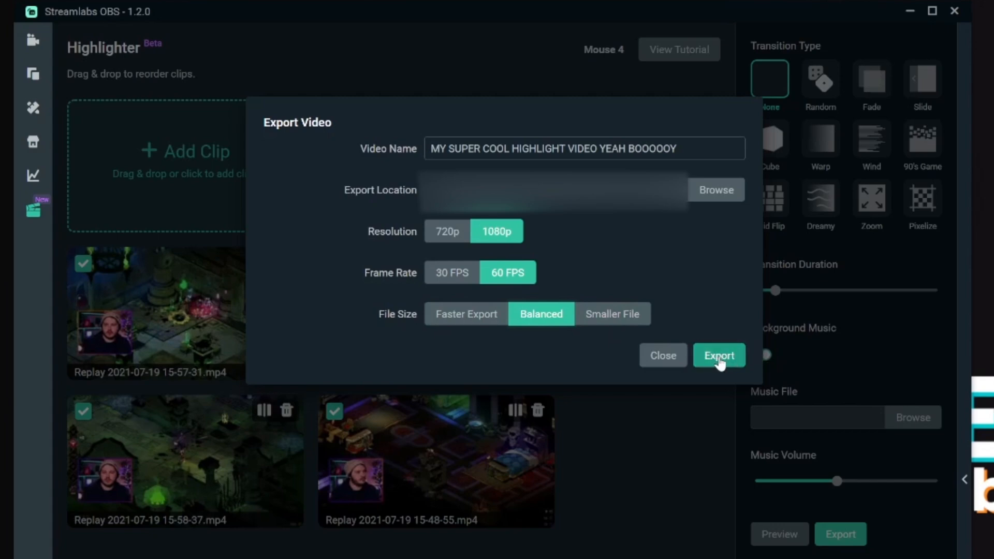
{"action": "left_click", "coordinate": [718, 355]}
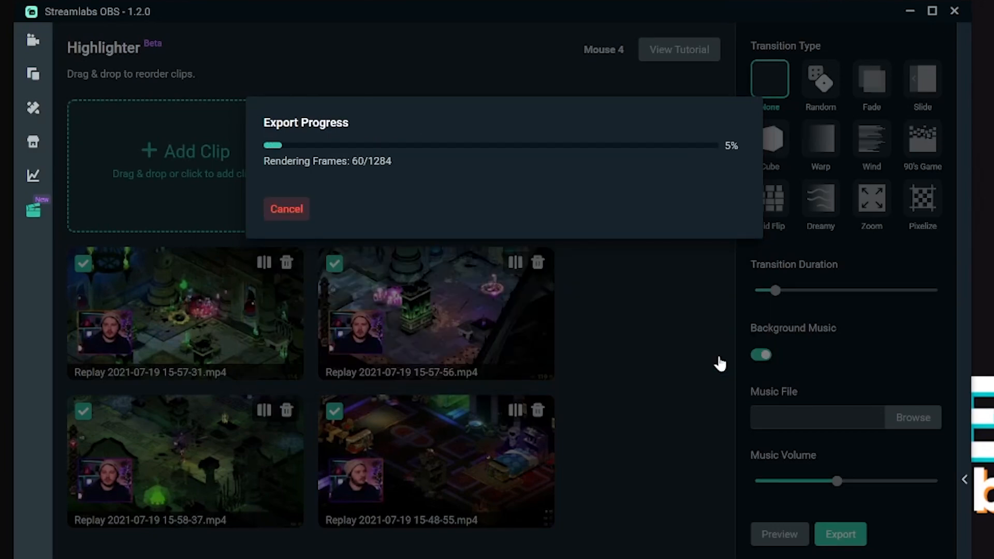